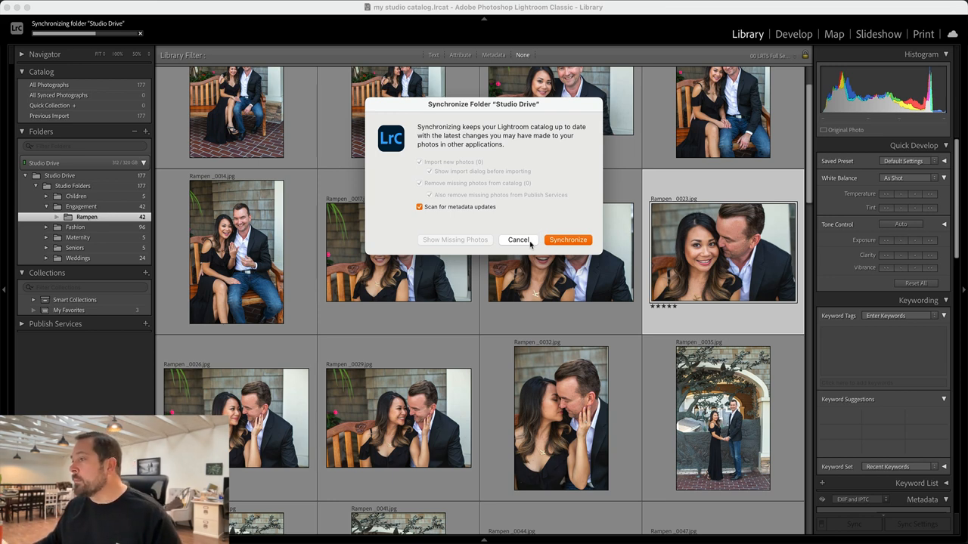
# Synchronize the Studio Drive folder with the Lightroom catalog.
pyautogui.click(567, 239)
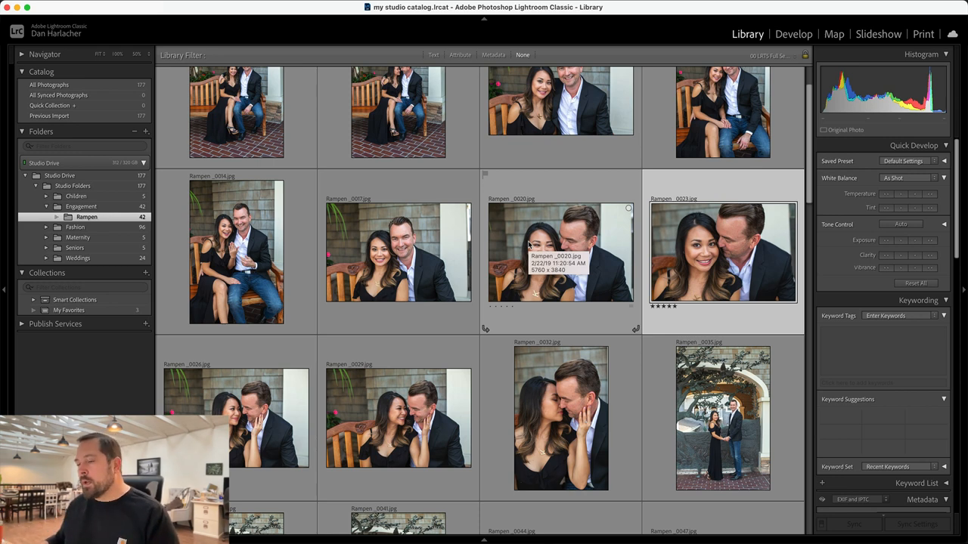
pyautogui.moveTo(430, 240)
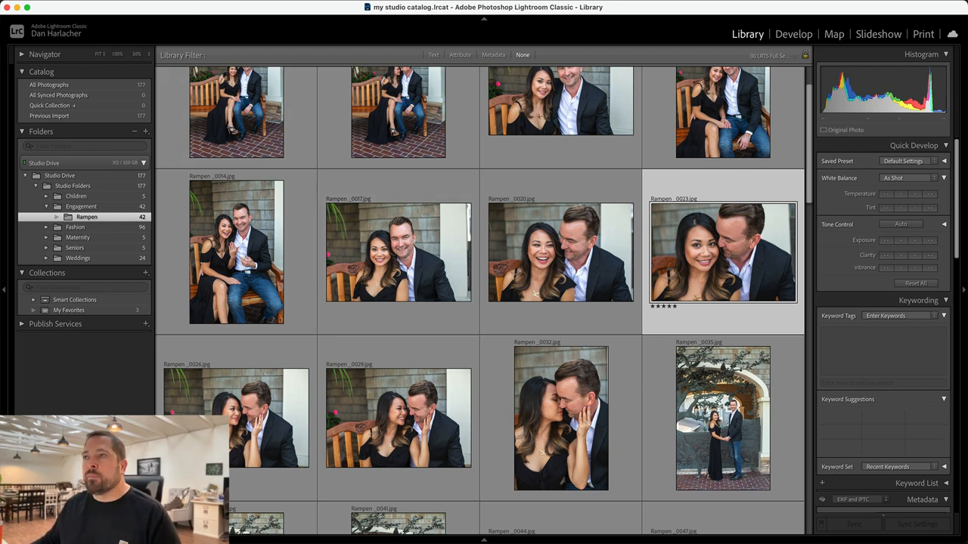
# Launch the Migrate Catalog to ON1 Photo assistant from Plug-in Extras.
pyautogui.click(121, 230)
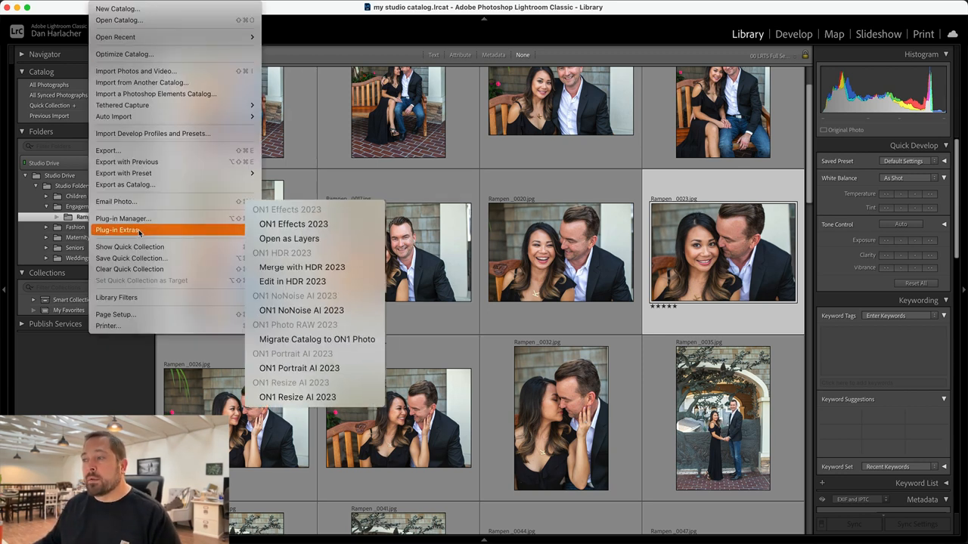
pyautogui.moveTo(318, 346)
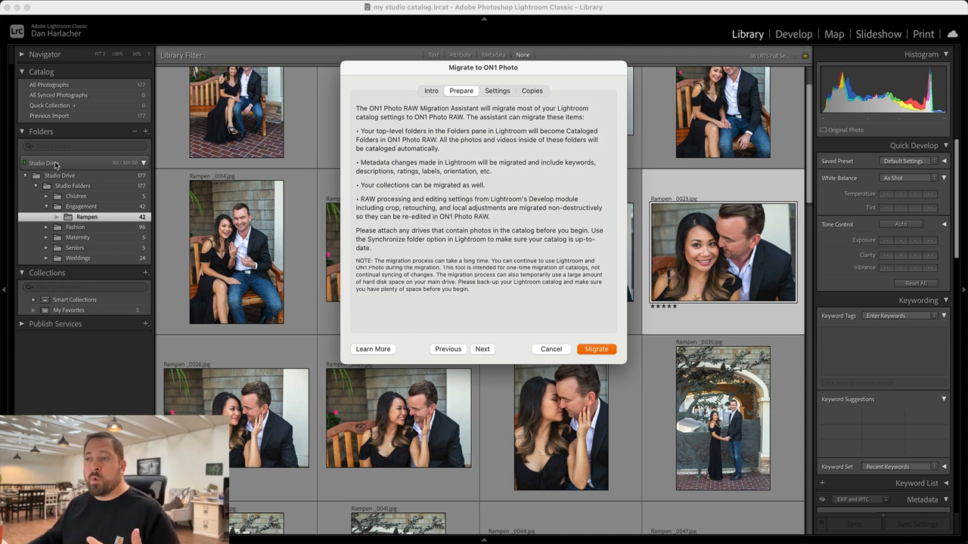
pyautogui.moveTo(66, 252)
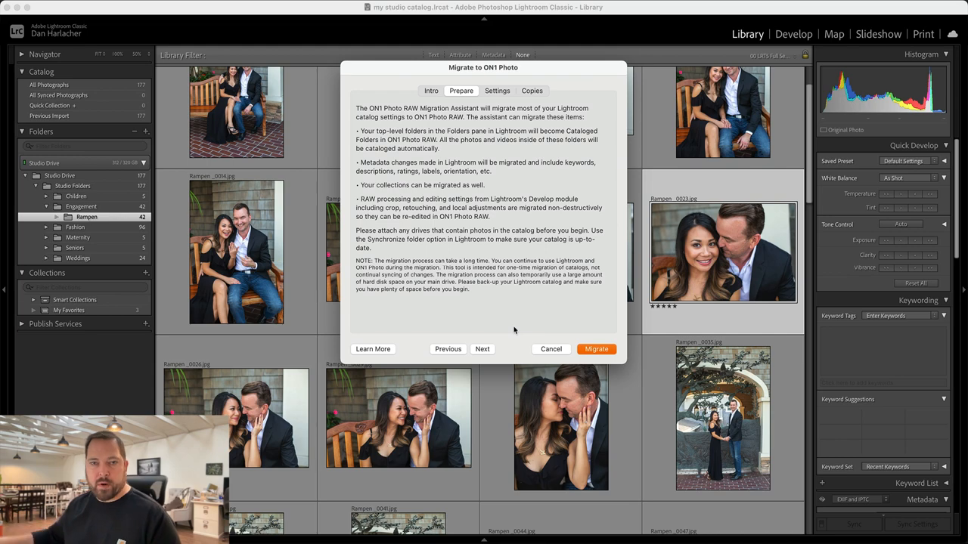
# Enable Migrate Collections and Migrate Lightroom Develop Adjustments, leaving rendered copies unchecked.
pyautogui.click(496, 91)
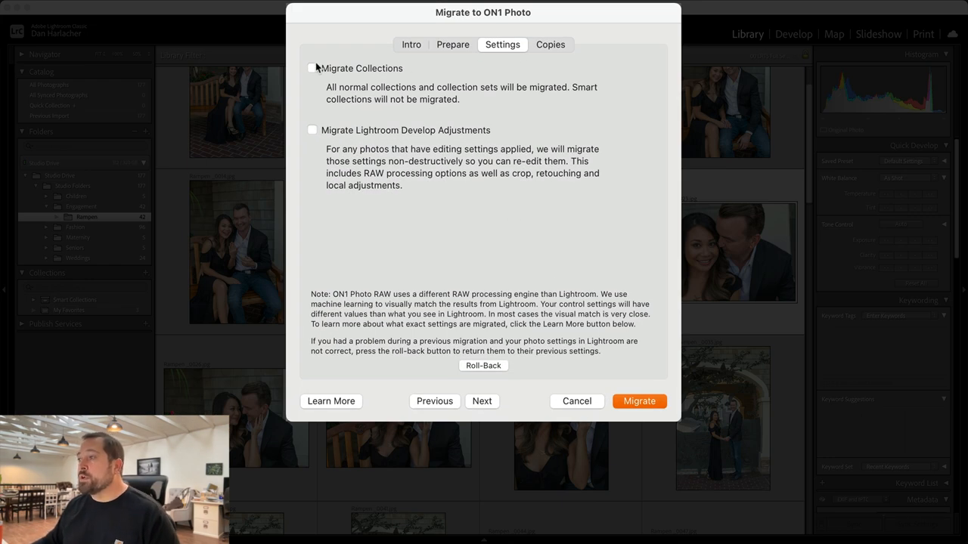
pyautogui.click(311, 68)
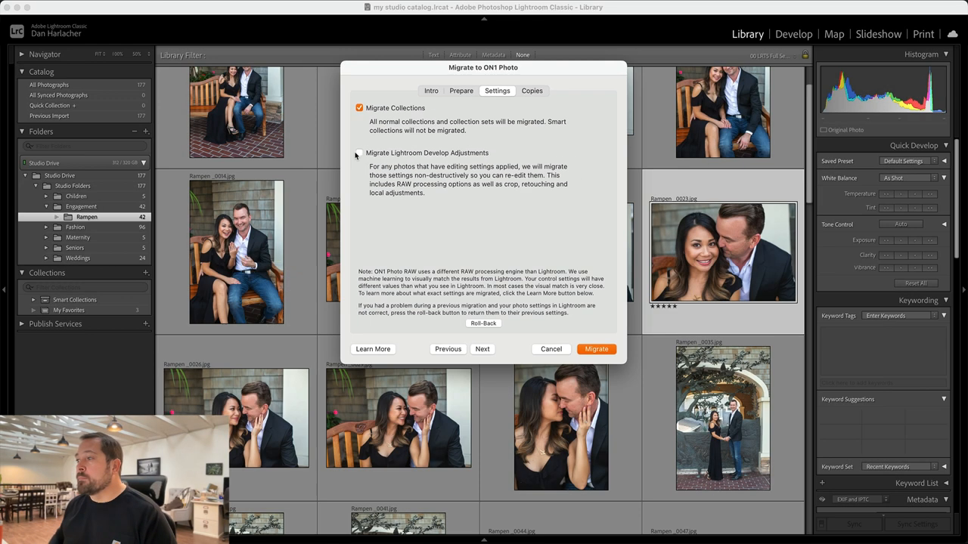
pyautogui.click(360, 153)
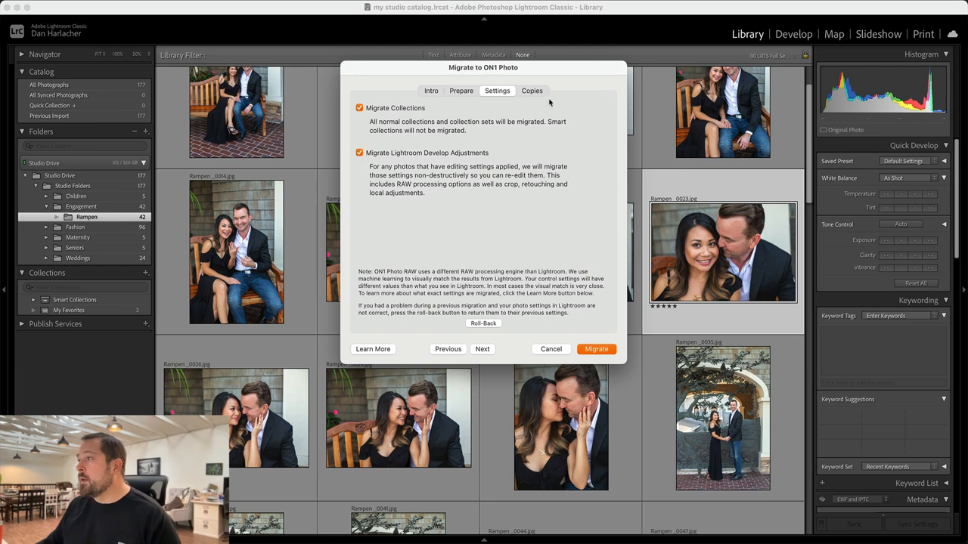
pyautogui.click(532, 90)
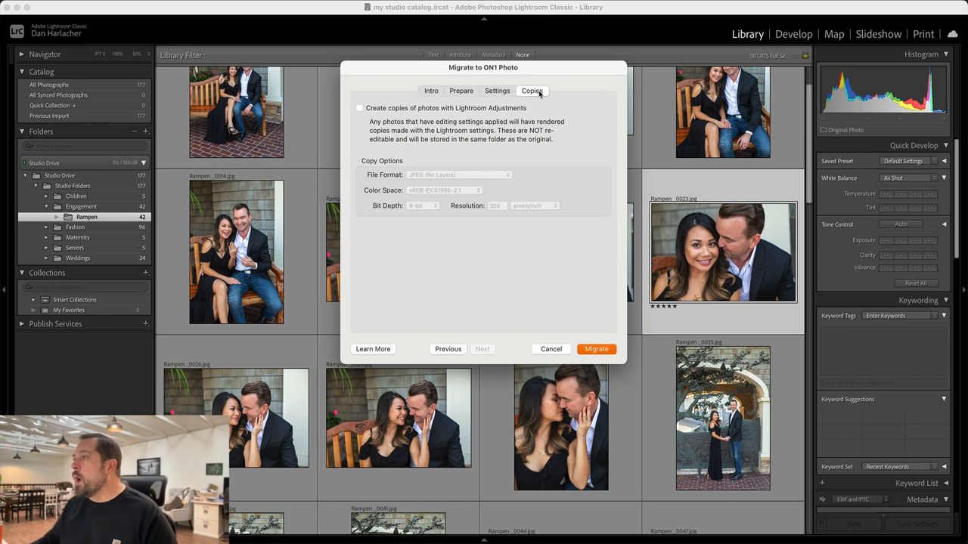
pyautogui.moveTo(596, 348)
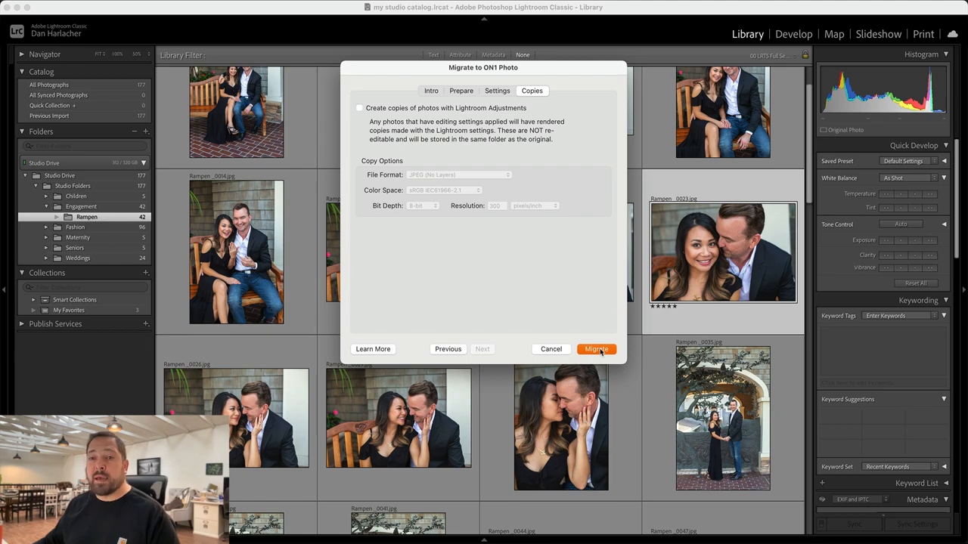
# Start the migration and check Studio Drive under Cataloged Folders in ON1 Photo RAW.
pyautogui.click(596, 348)
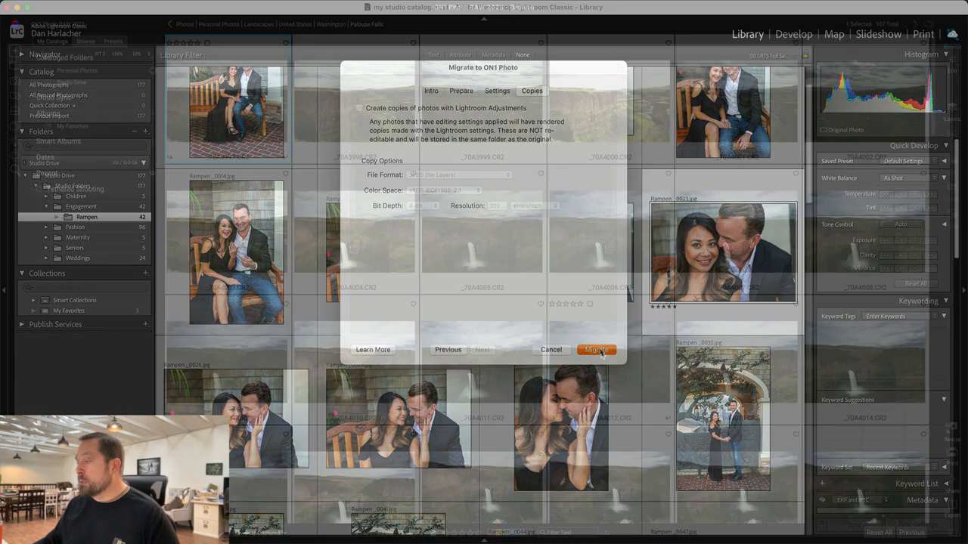
pyautogui.click(596, 349)
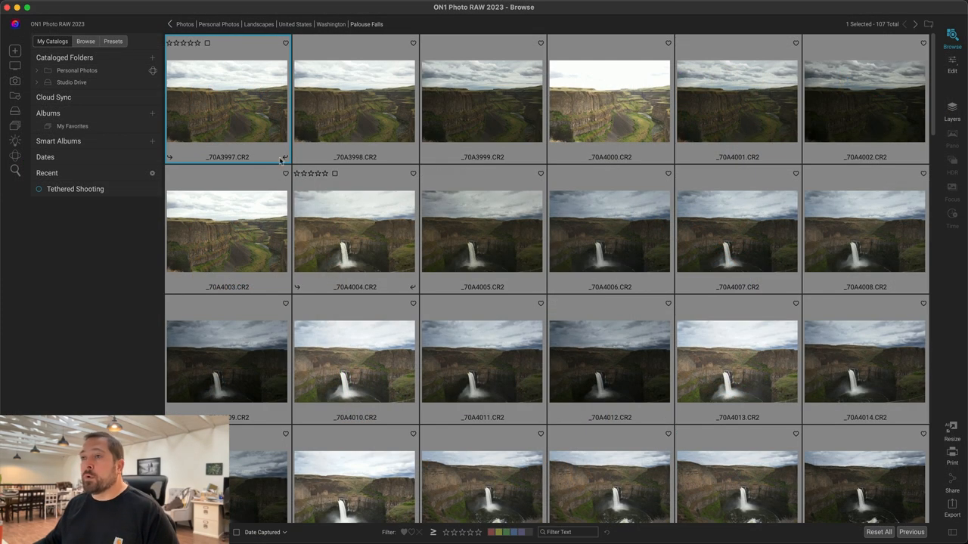
pyautogui.click(63, 58)
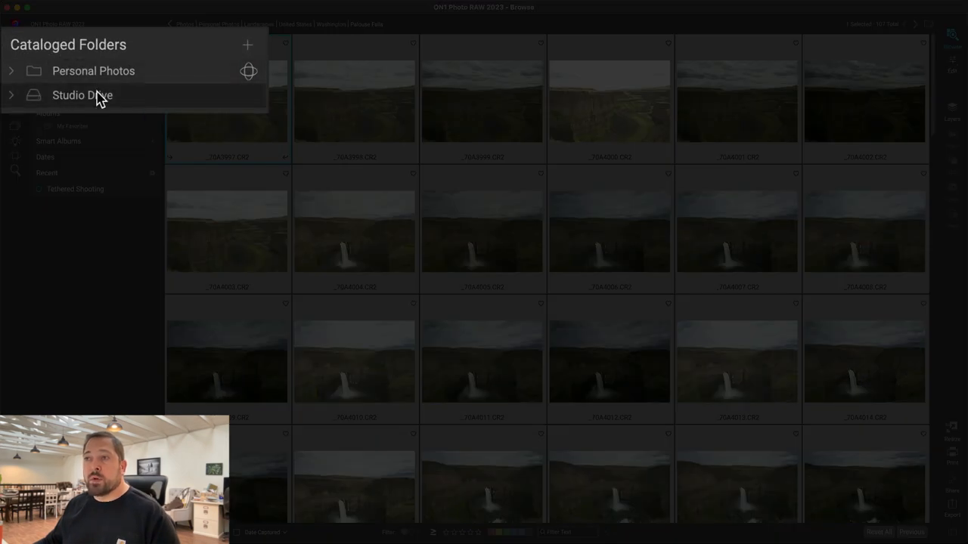
pyautogui.click(82, 94)
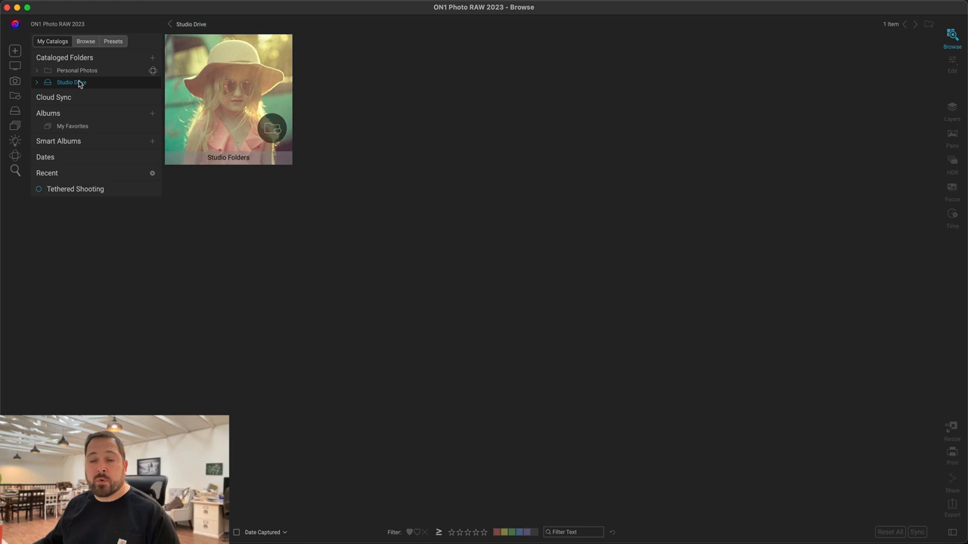
pyautogui.moveTo(437, 537)
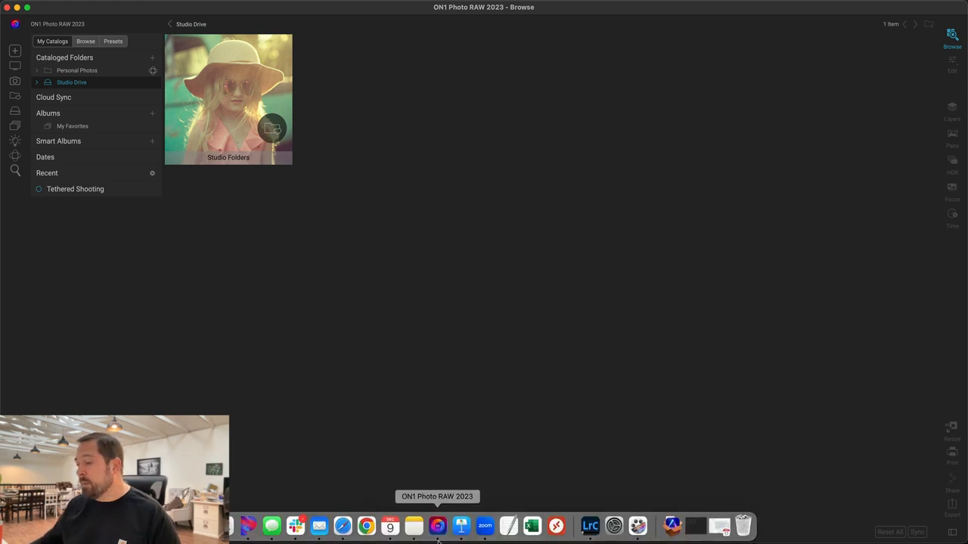
pyautogui.click(590, 526)
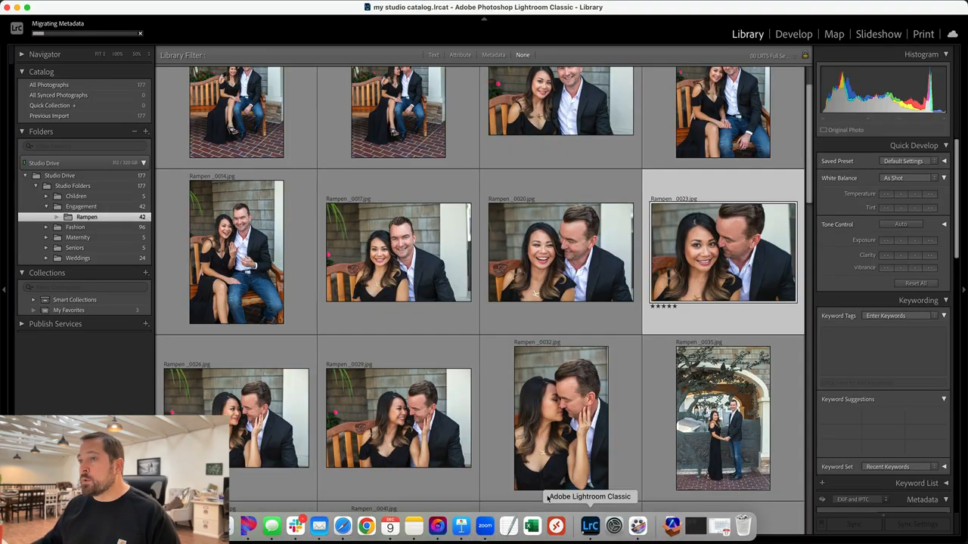
# Collapse Studio Drive to Studio Folders in Lightroom and return to ON1 Photo RAW.
pyautogui.click(41, 130)
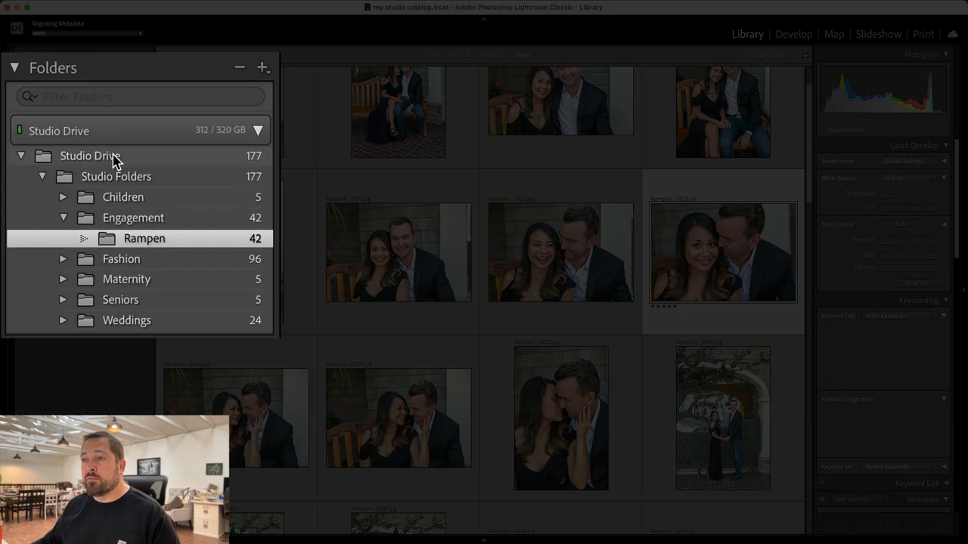
pyautogui.click(42, 175)
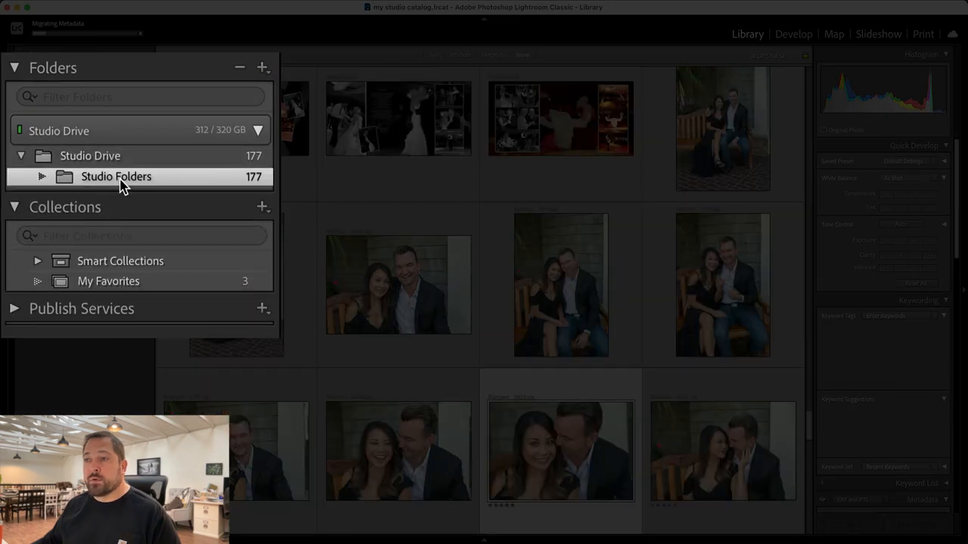
pyautogui.click(43, 175)
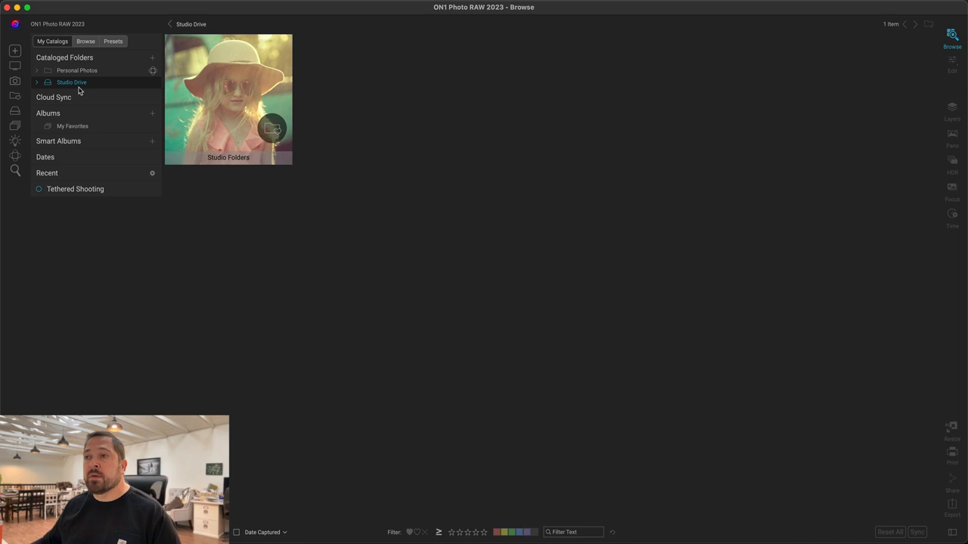
pyautogui.moveTo(40, 88)
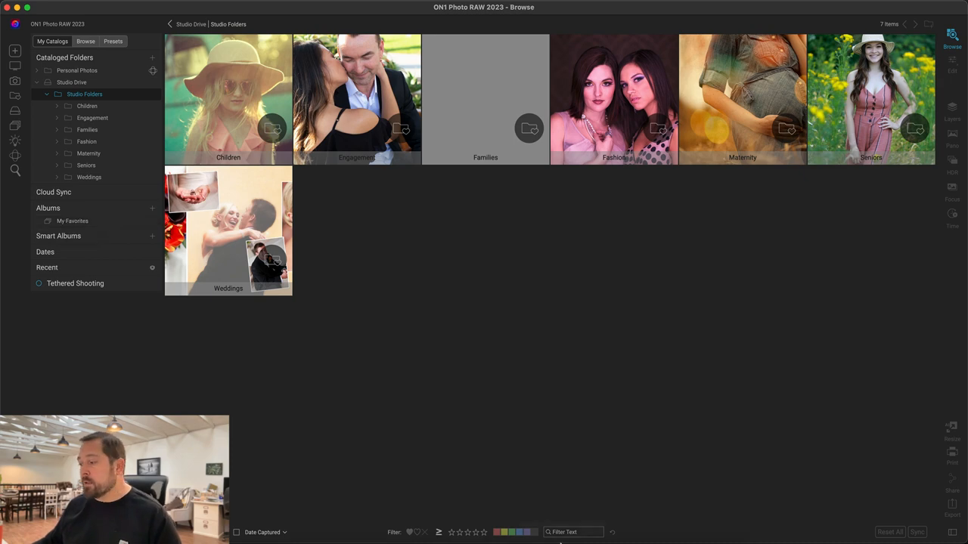
# Show Studio Folders' seven migrated subfolders under Cataloged Folders in ON1 Browse.
pyautogui.click(590, 526)
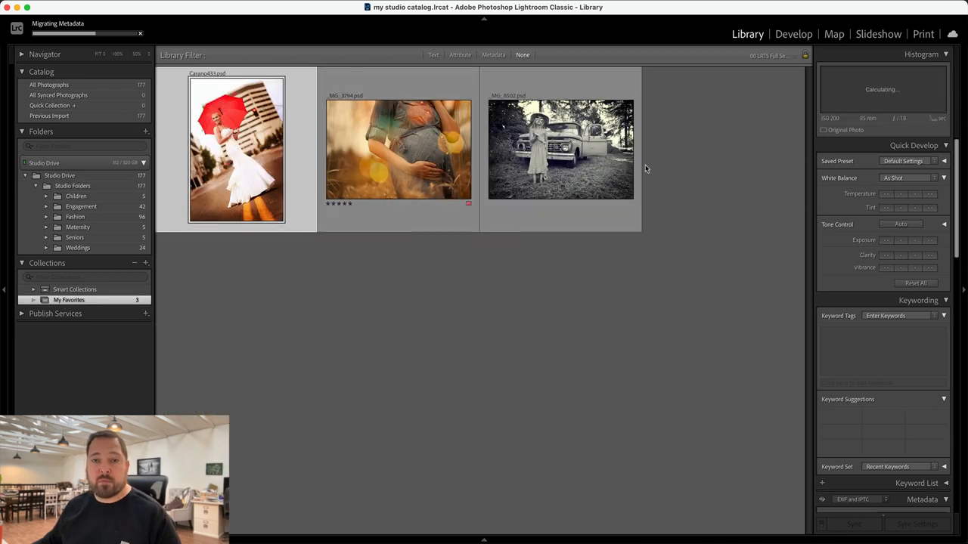
pyautogui.click(561, 150)
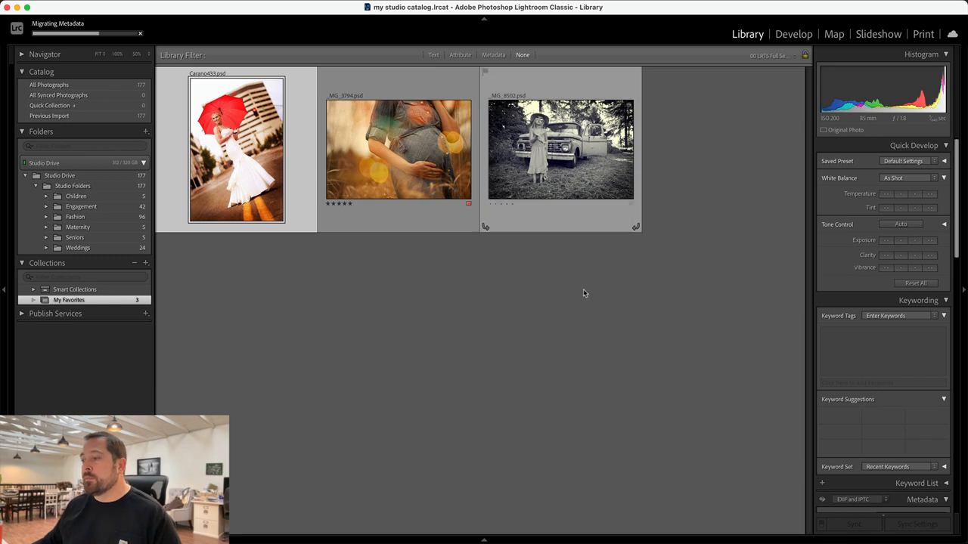
pyautogui.click(437, 526)
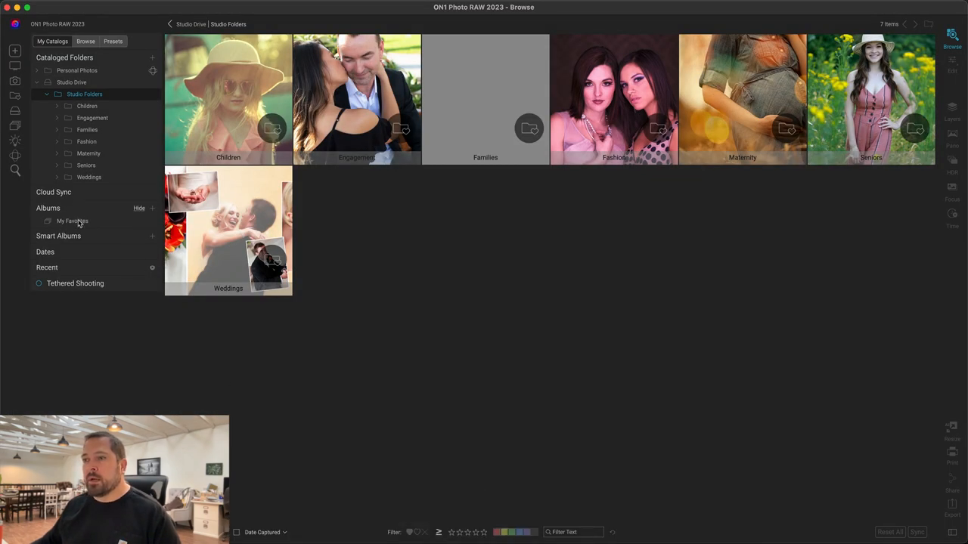
# View the My Favorites album's three photos in ON1, then return to Lightroom.
pyautogui.click(72, 221)
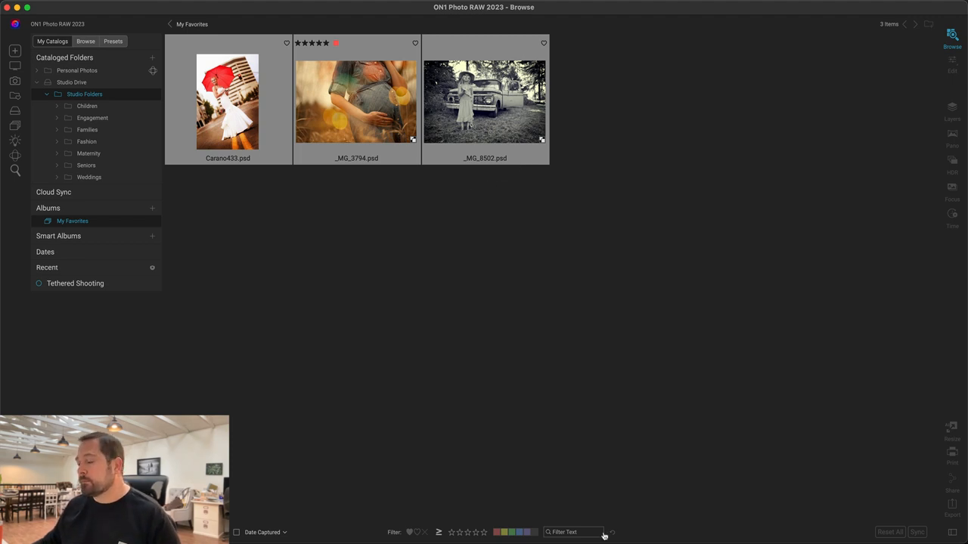
pyautogui.click(590, 526)
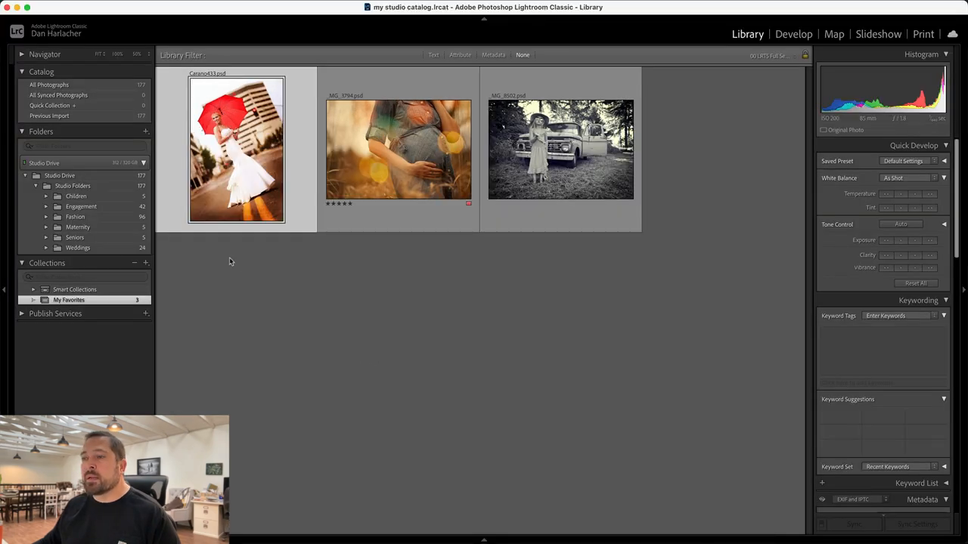
# Review the Rampen folder's photos under Engagement in Lightroom's Folders panel.
pyautogui.click(47, 206)
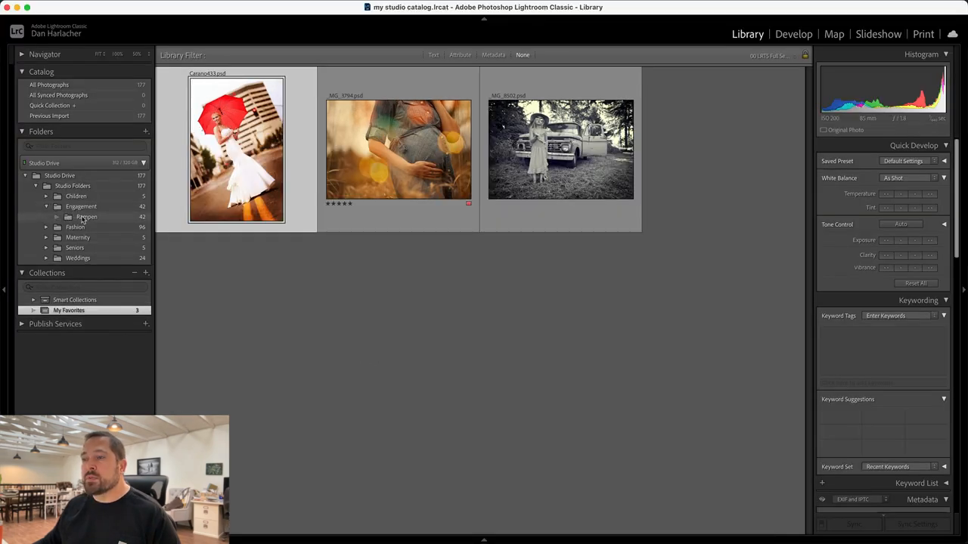
pyautogui.click(86, 218)
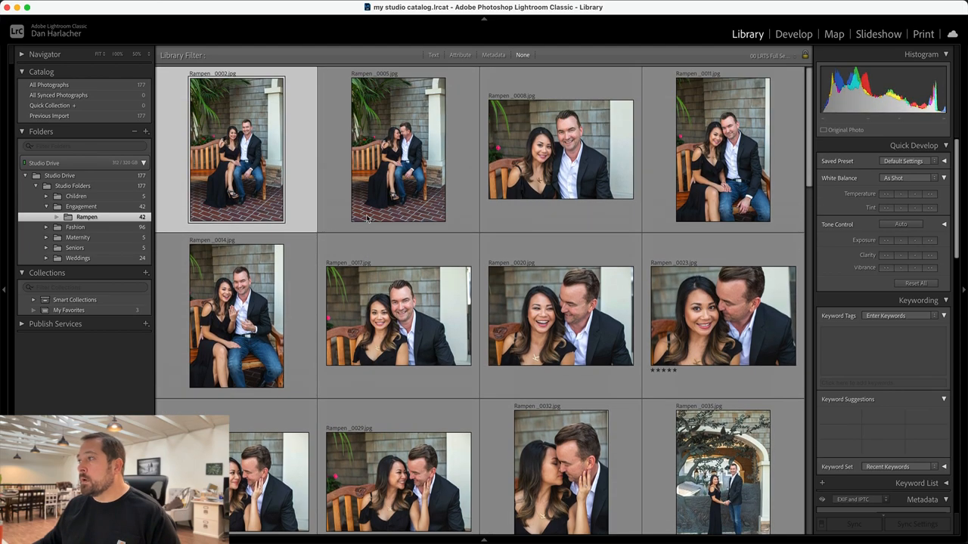
pyautogui.scroll(-3)
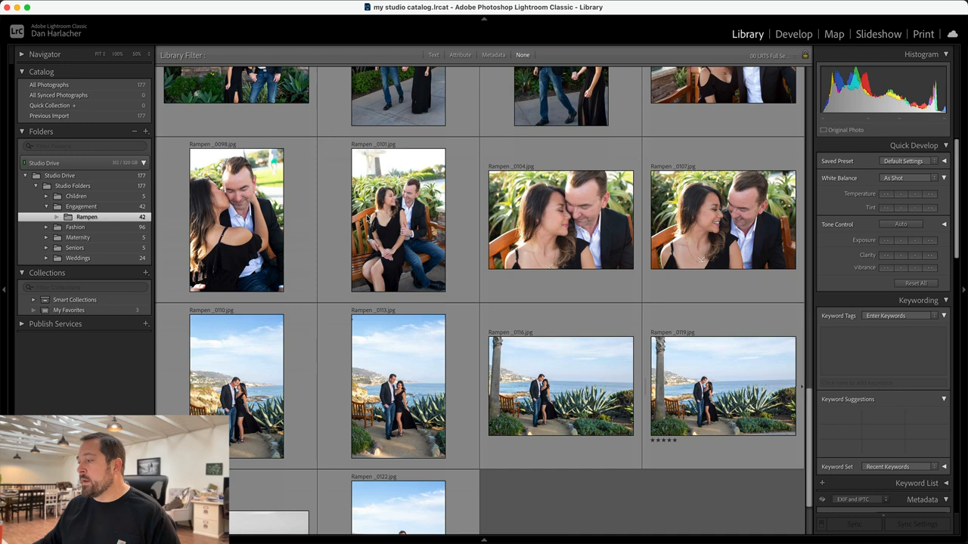
pyautogui.scroll(-3)
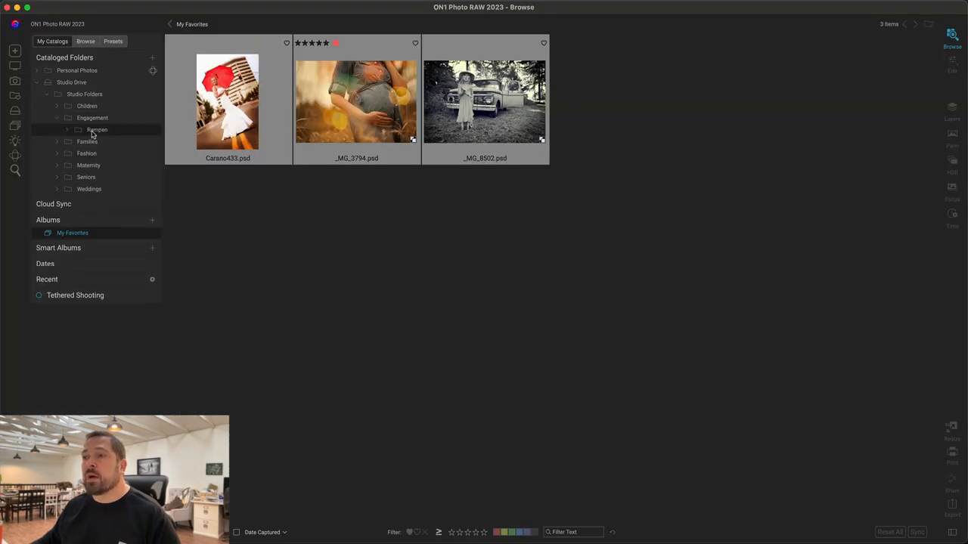
# Browse the migrated Rampen folder in ON1 and select the Rampen_0119v1 copy.
pyautogui.click(97, 130)
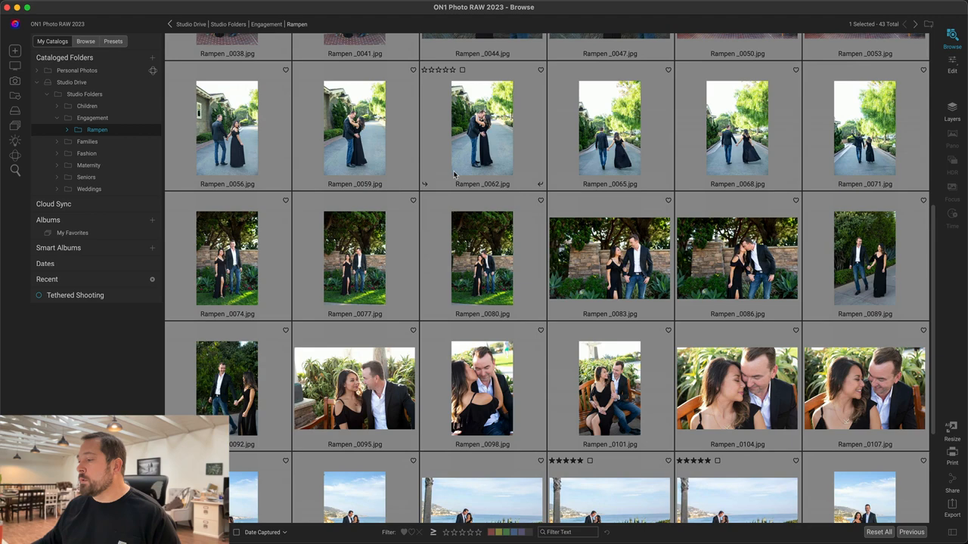
pyautogui.scroll(-3)
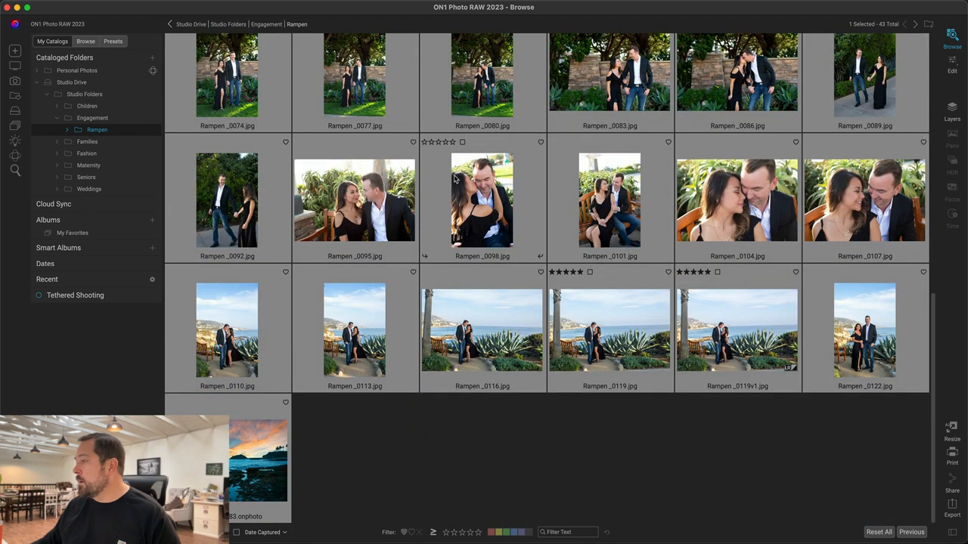
pyautogui.moveTo(482, 230)
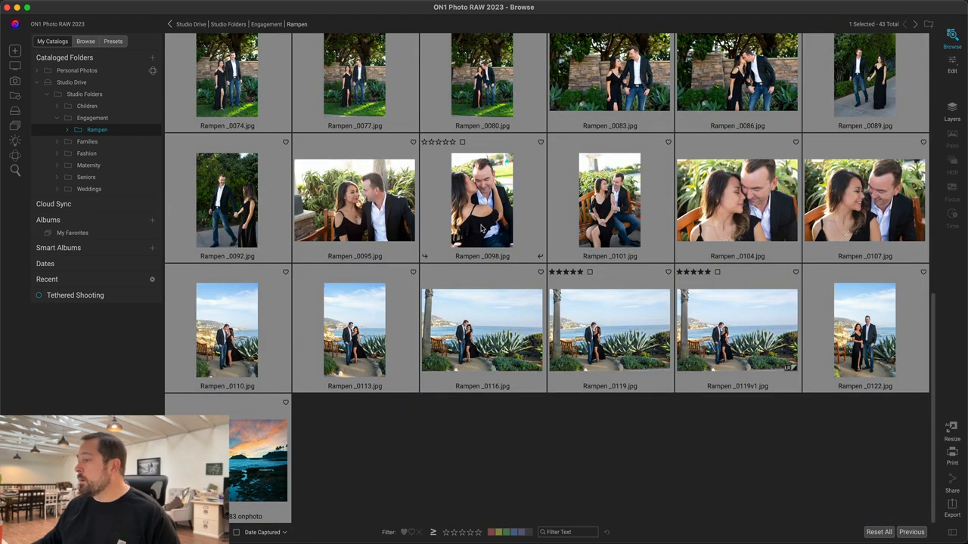
pyautogui.click(609, 330)
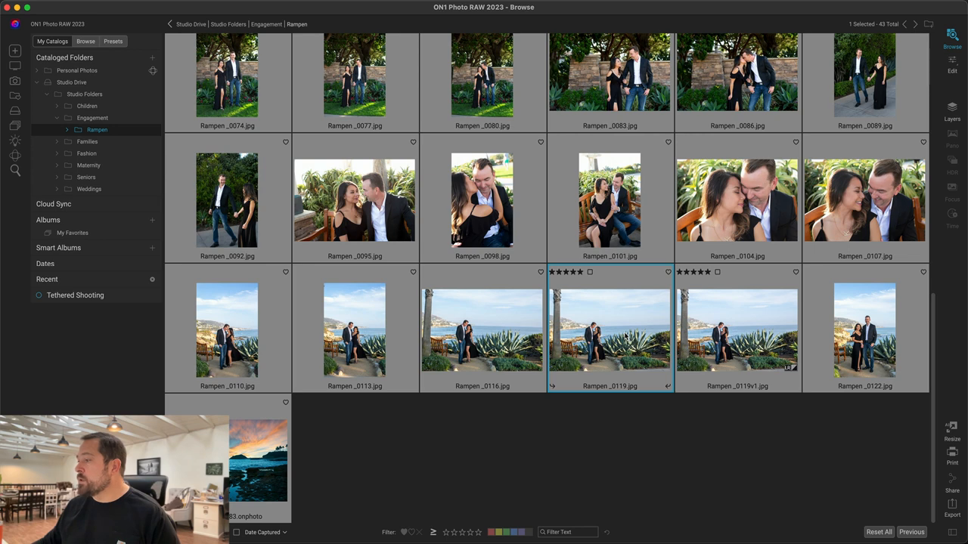
pyautogui.doubleClick(610, 330)
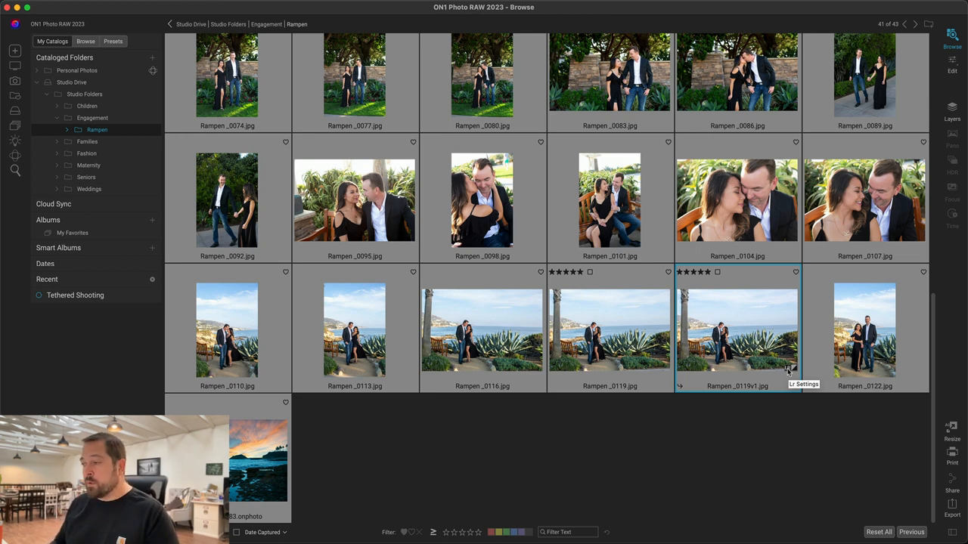
pyautogui.moveTo(794, 371)
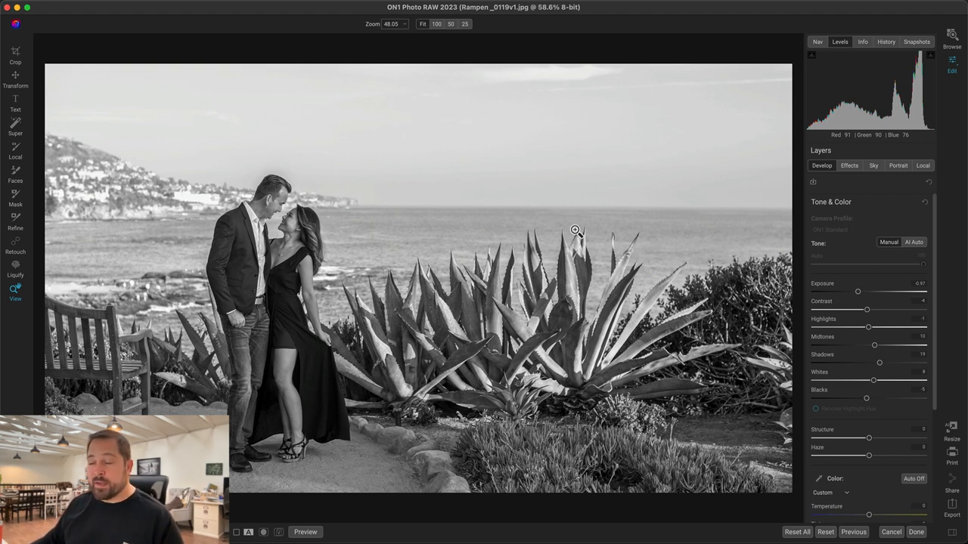
pyautogui.moveTo(614, 309)
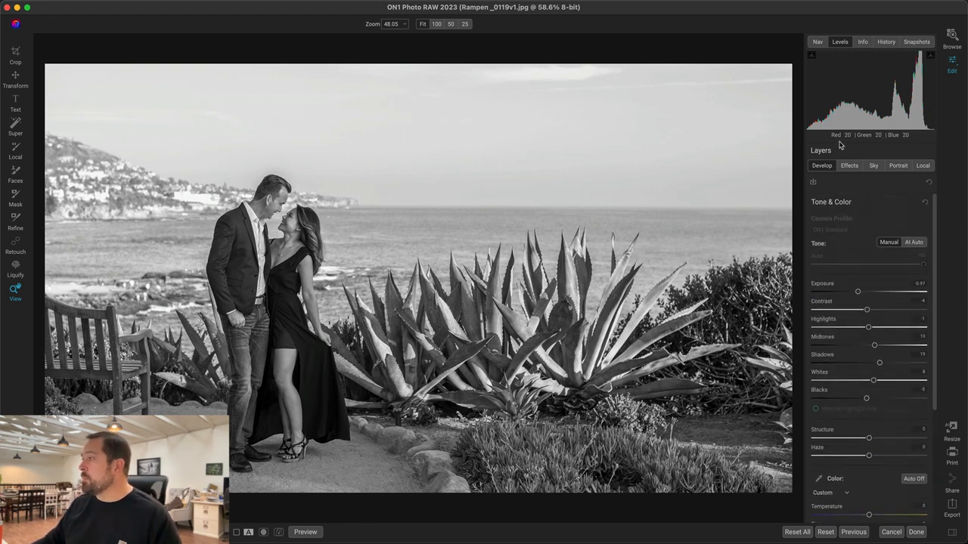
# Confirm Rampen_0119v1's Black & White effect in Edit's Effects, then return to Browse.
pyautogui.click(850, 165)
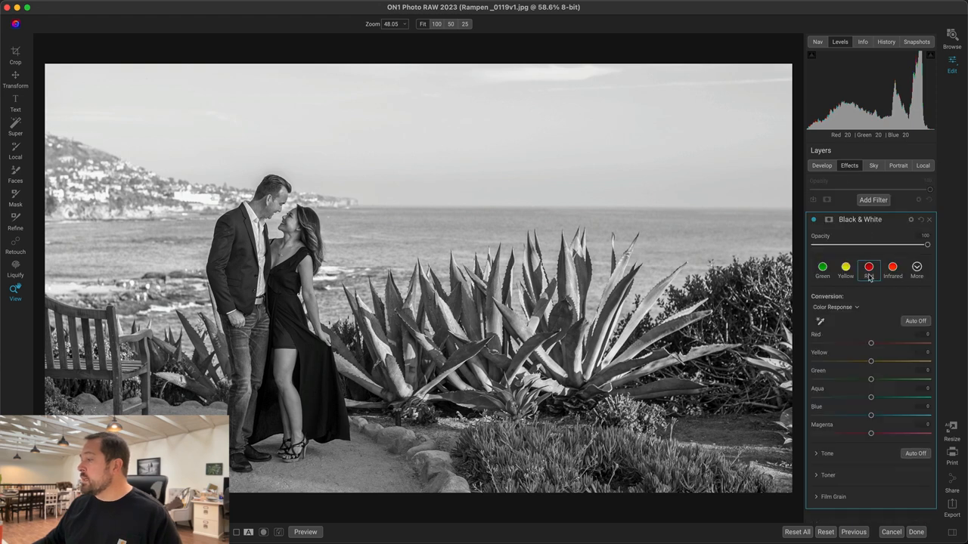
pyautogui.moveTo(844, 378)
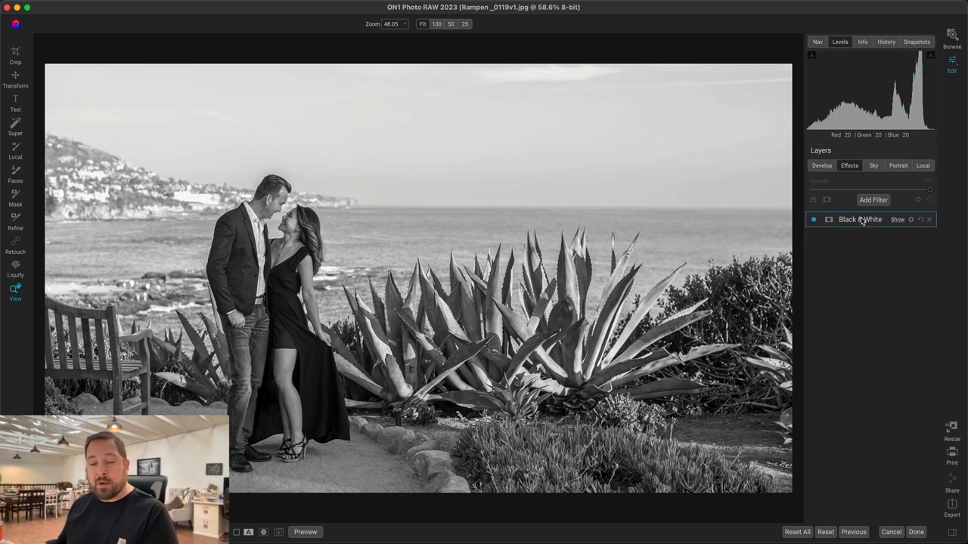
pyautogui.click(951, 36)
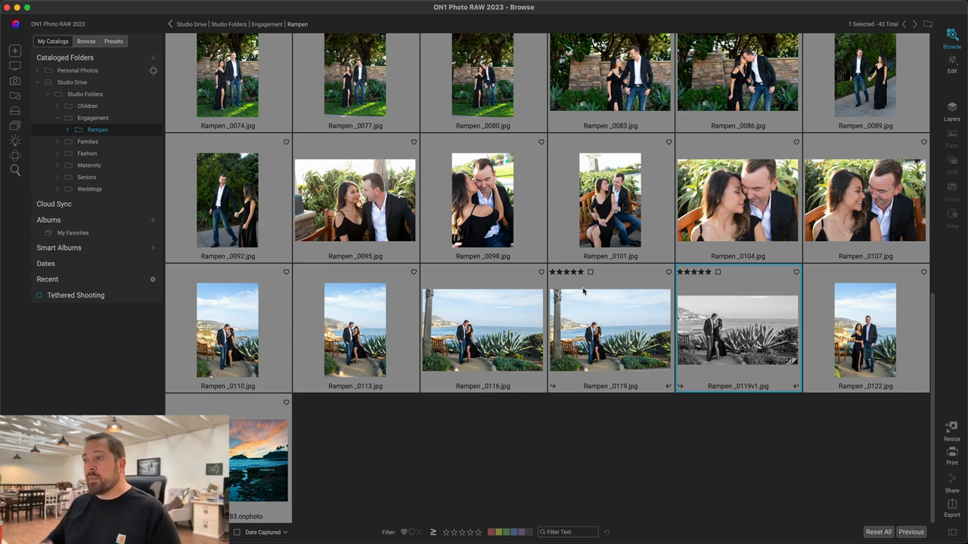
pyautogui.moveTo(581, 293)
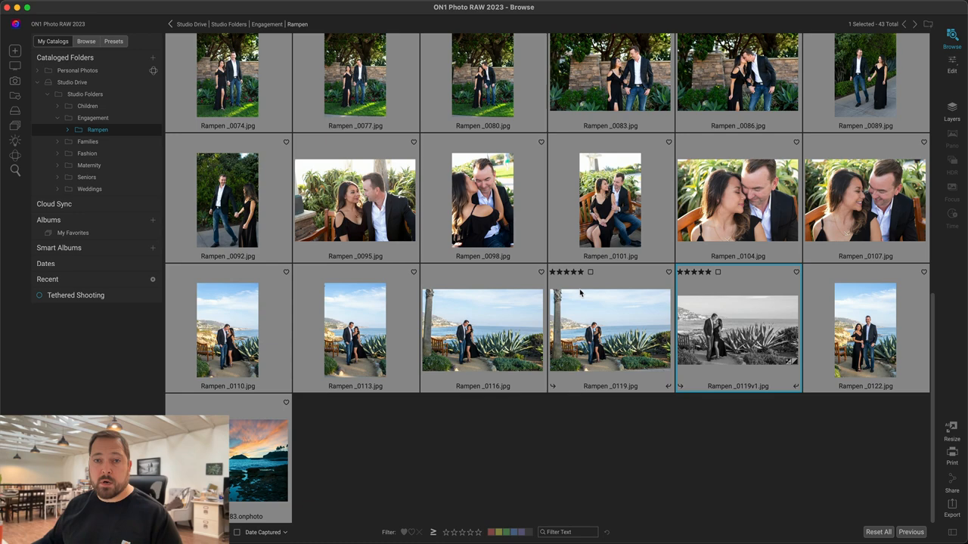